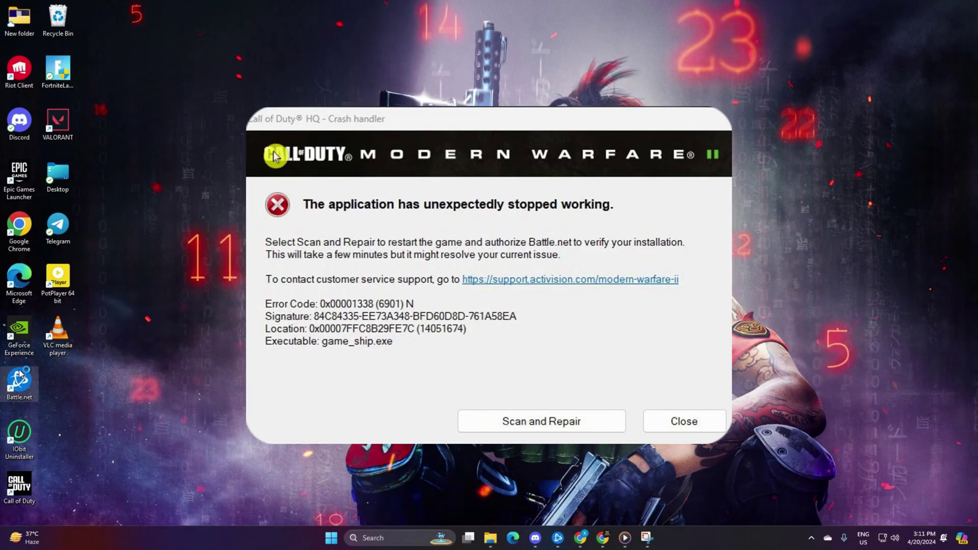
# Close the Call of Duty Modern Warfare II crash handler error dialog.
pyautogui.click(683, 421)
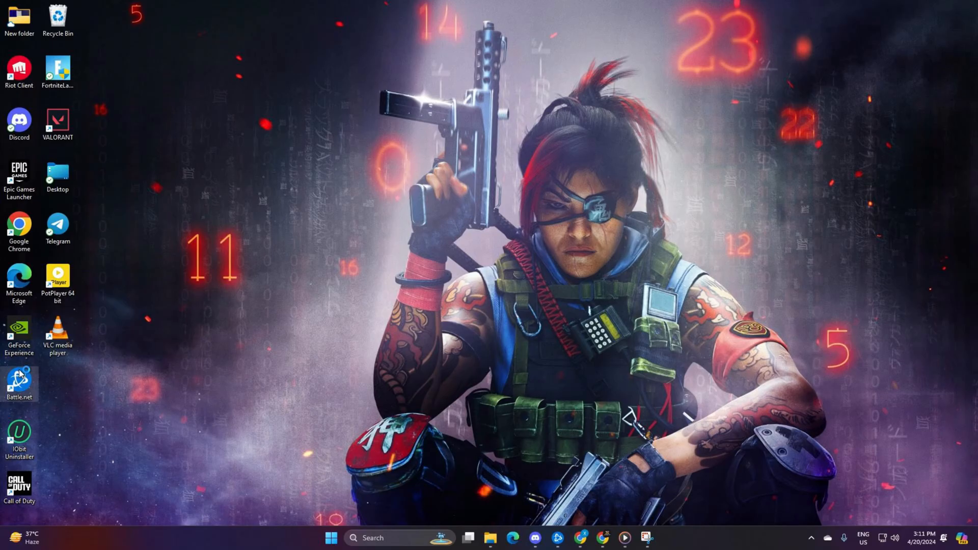
# Launch Battle.net and begin a Scan and Repair of the Call of Duty installation.
pyautogui.doubleClick(19, 380)
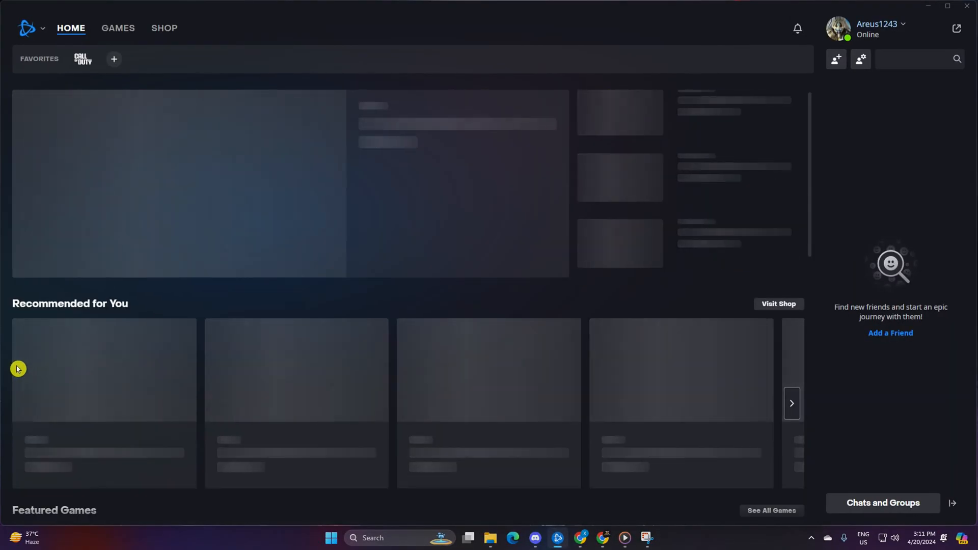
pyautogui.click(82, 60)
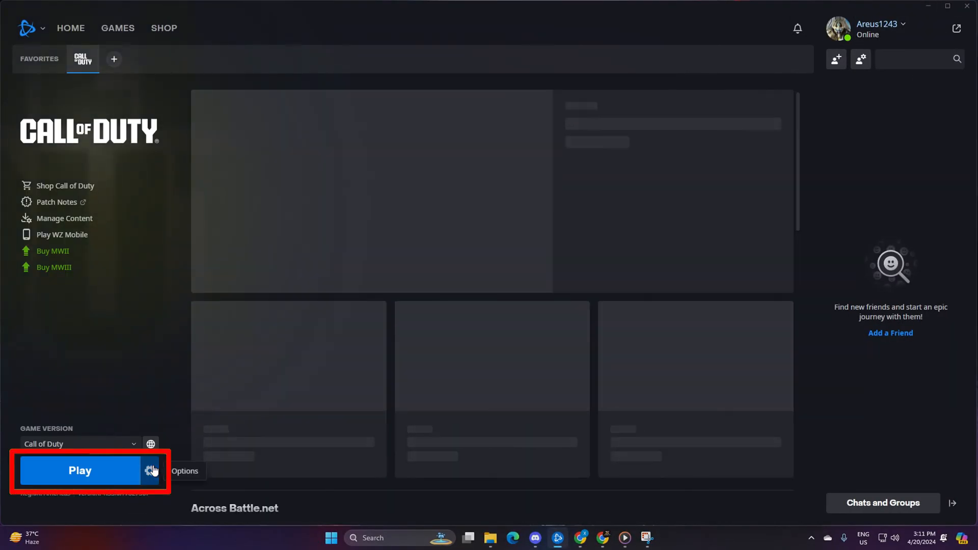
pyautogui.click(150, 471)
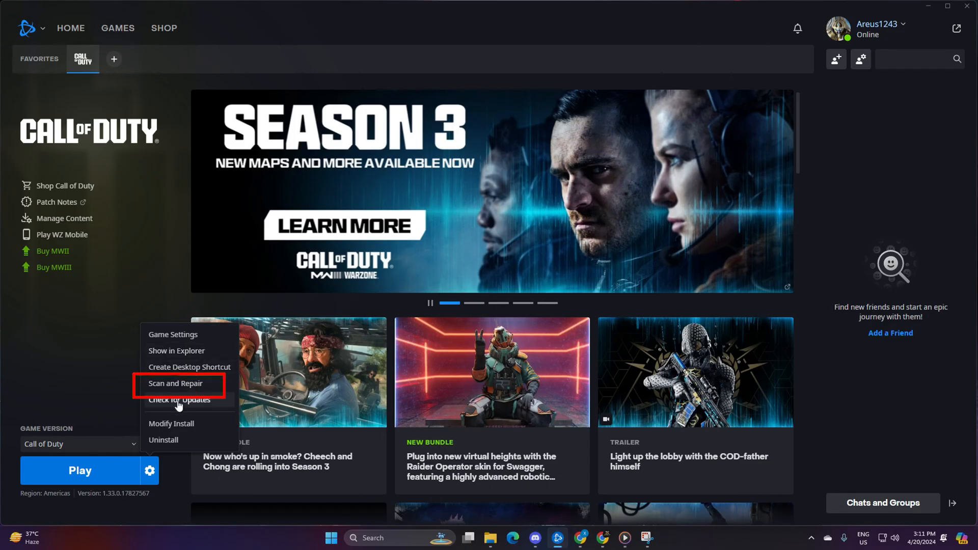
pyautogui.click(177, 384)
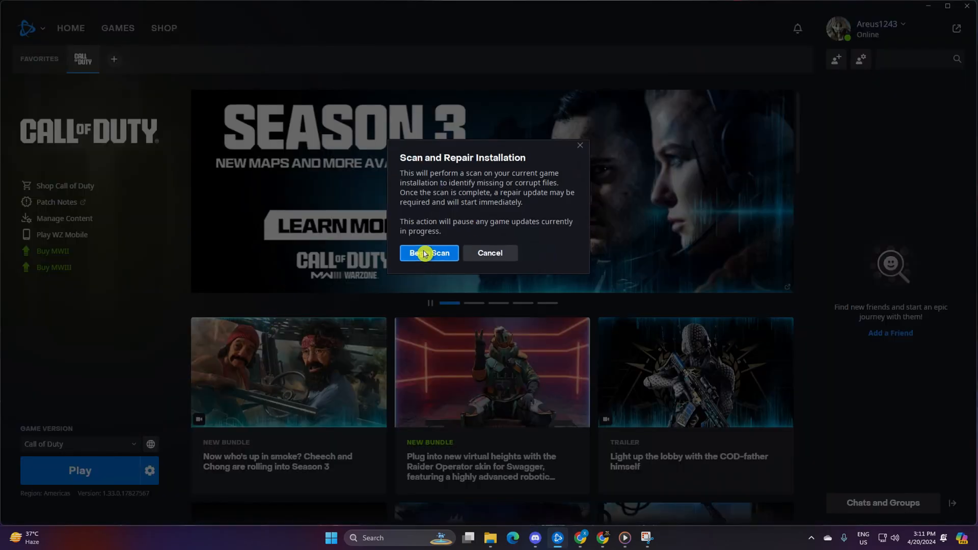
pyautogui.click(429, 253)
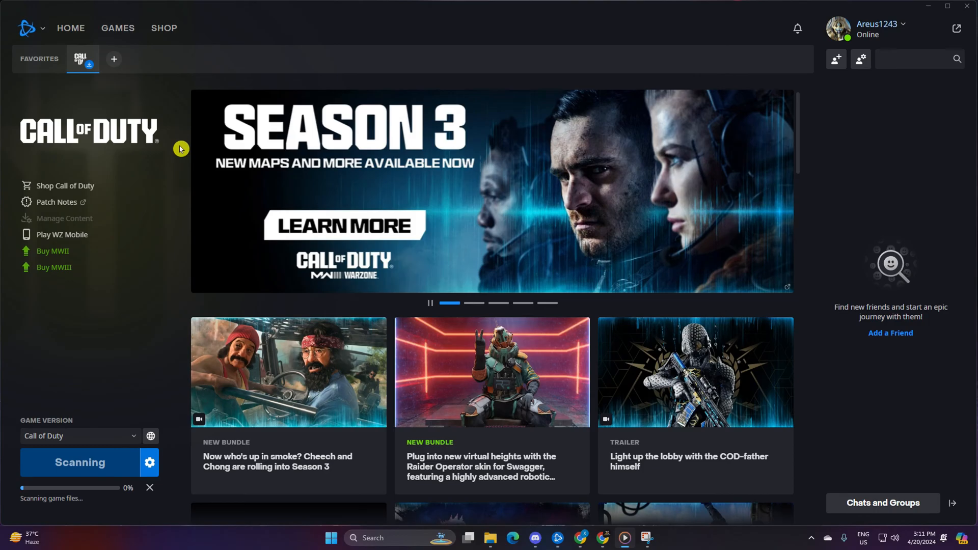
pyautogui.moveTo(101, 400)
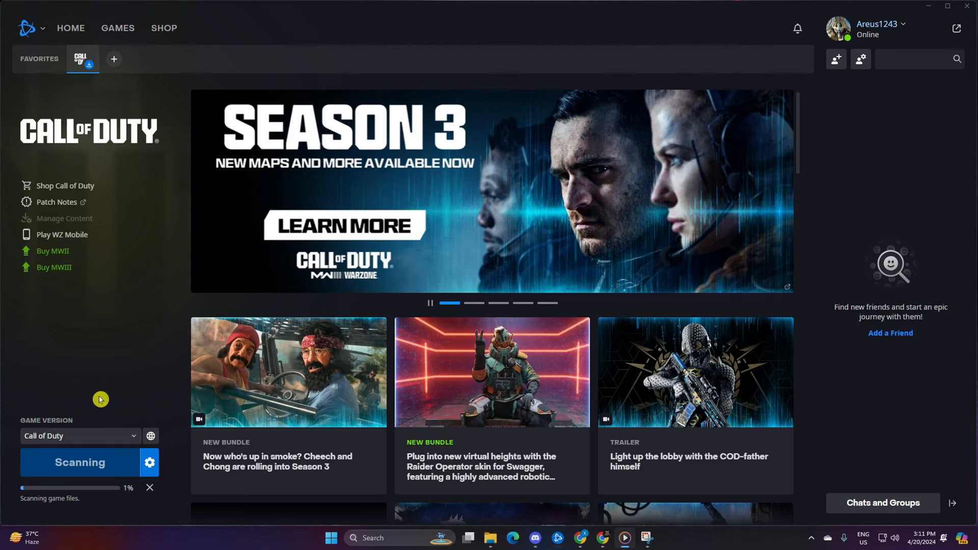
pyautogui.moveTo(435, 23)
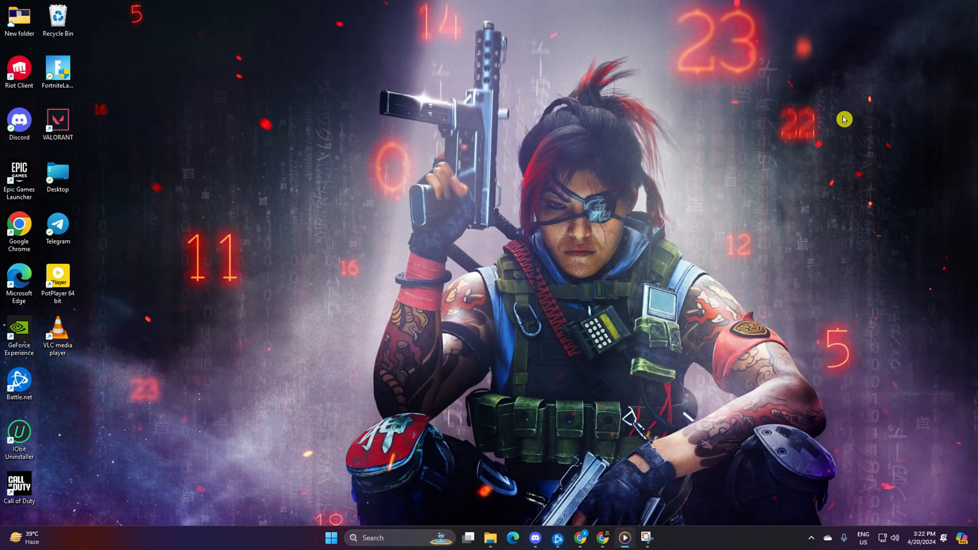
pyautogui.moveTo(543, 441)
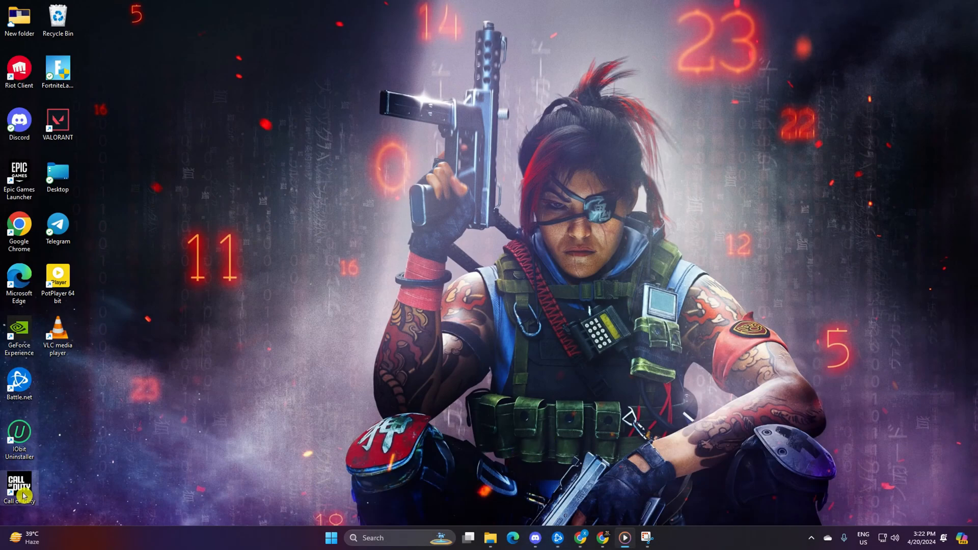
# Open the Call of Duty shortcut's file location and enter the _retail_ folder.
pyautogui.rightClick(19, 487)
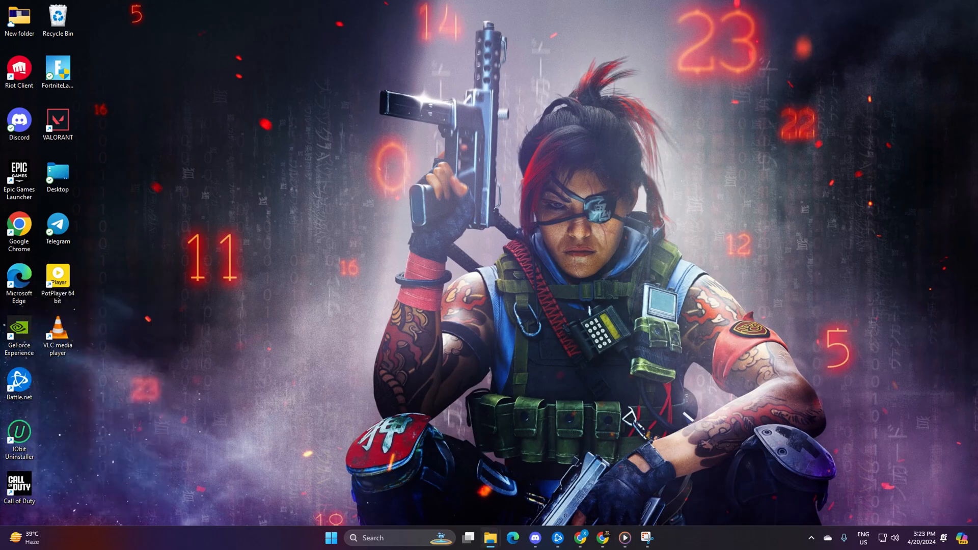
pyautogui.doubleClick(19, 483)
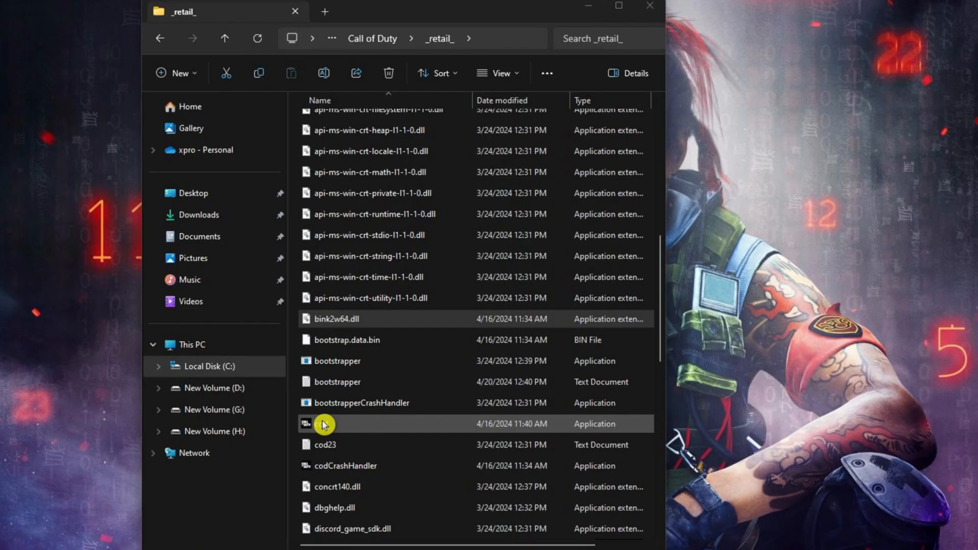
# Set cod.exe to 'Run this program as an administrator' in its Compatibility properties.
pyautogui.rightClick(325, 424)
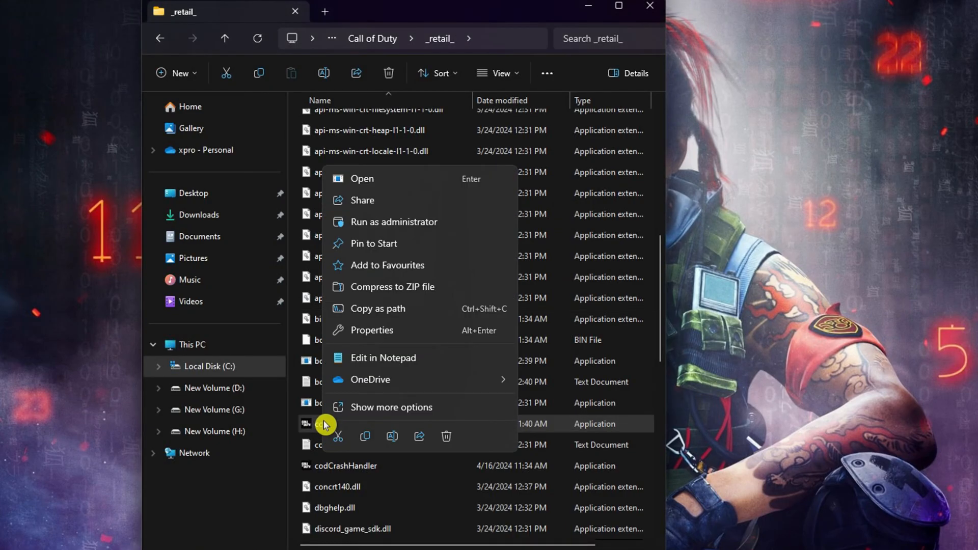
pyautogui.click(371, 330)
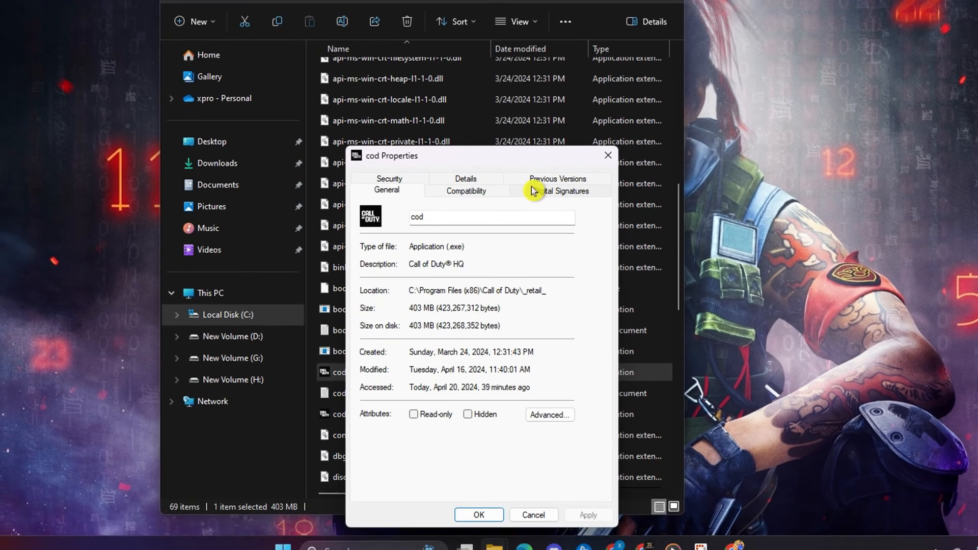
pyautogui.click(466, 190)
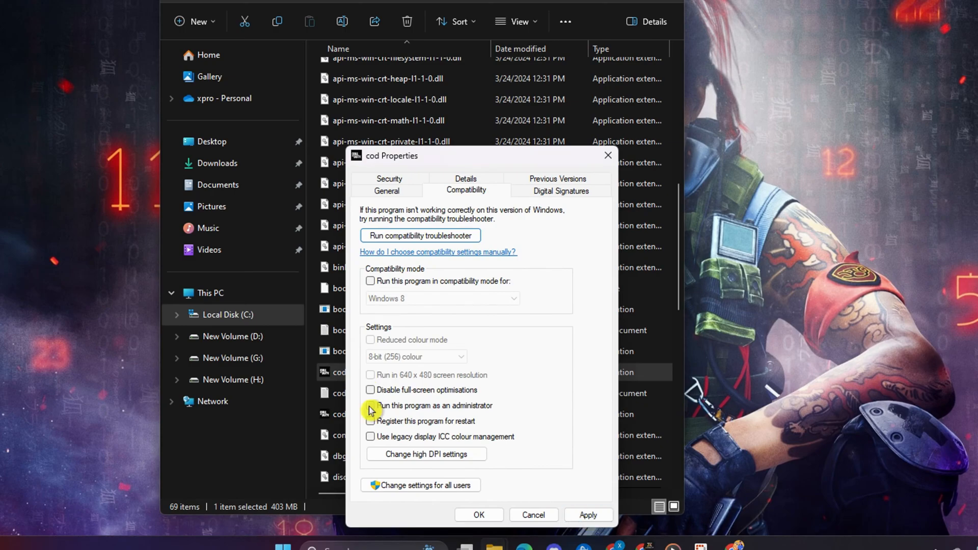
pyautogui.click(370, 406)
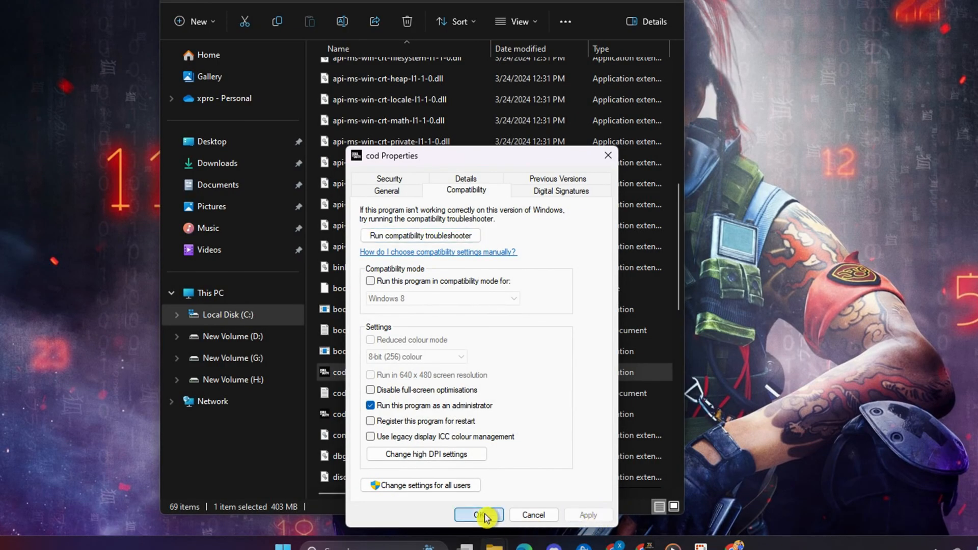
pyautogui.click(479, 515)
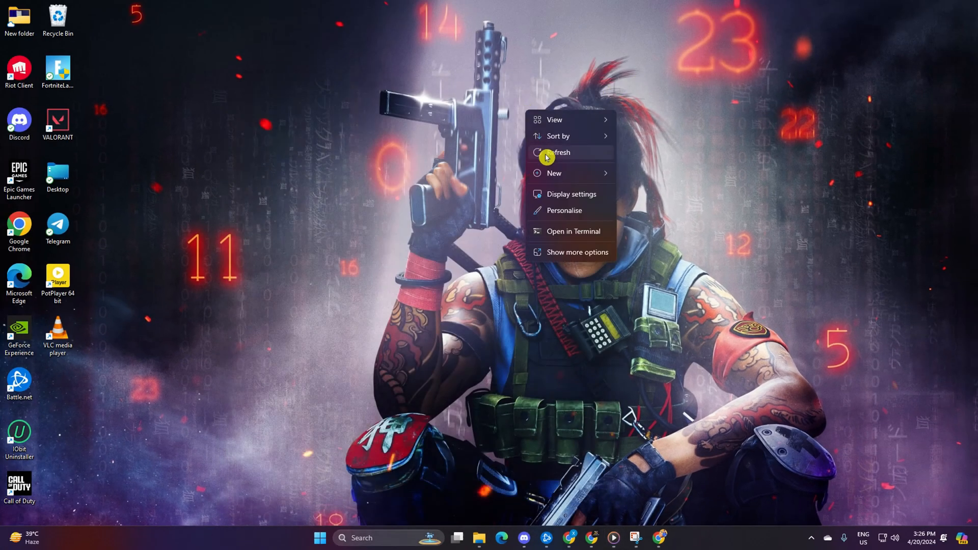
pyautogui.click(560, 151)
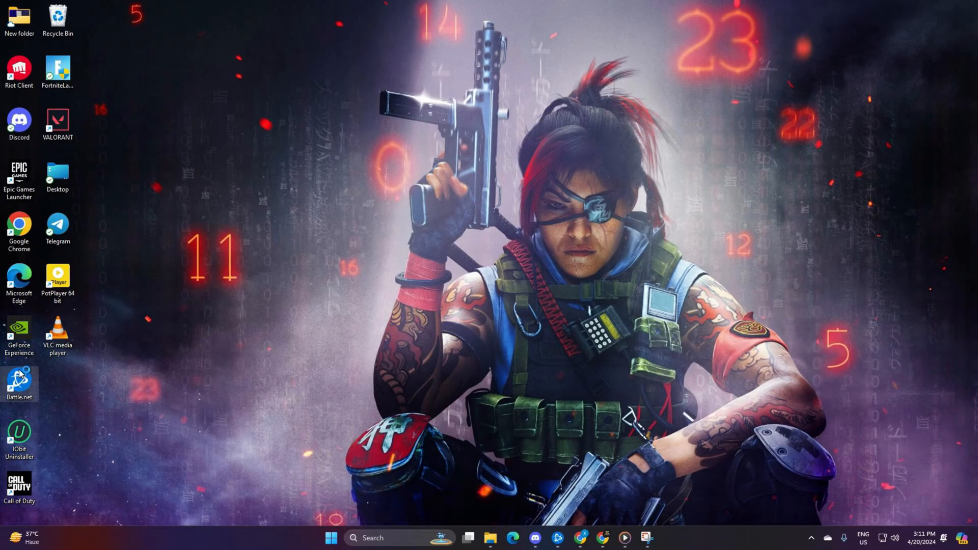